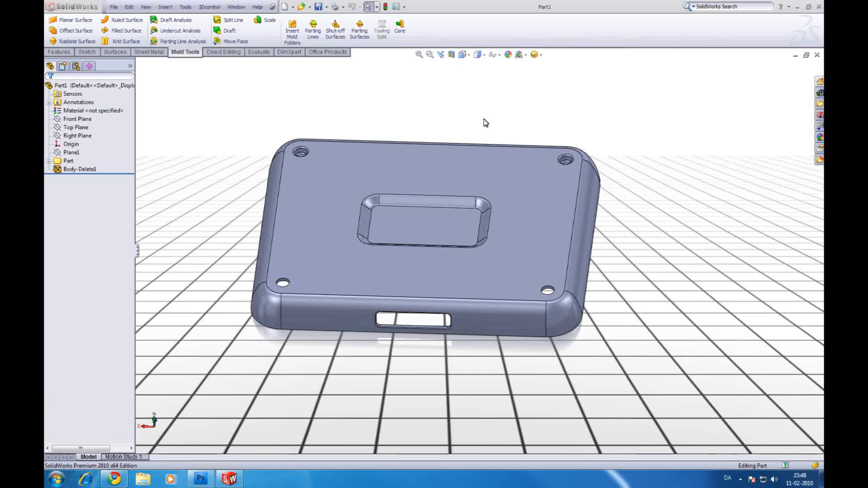
{"action": "mouse_move", "coordinate": [462, 120]}
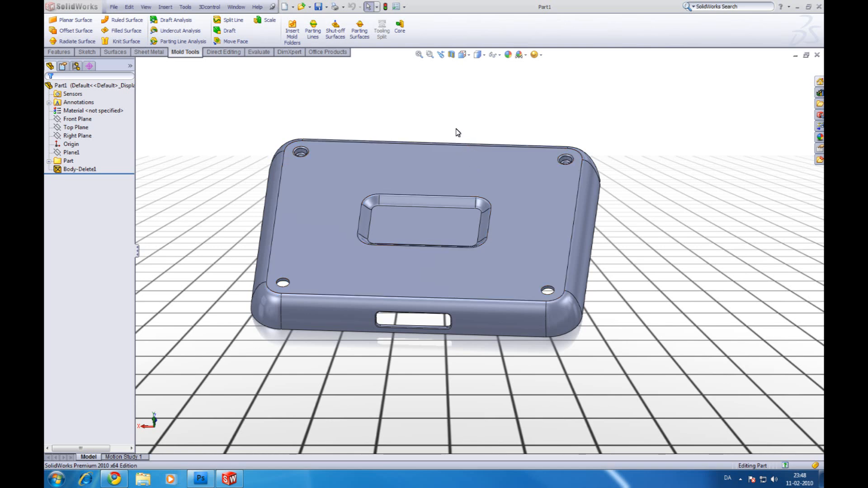
Create a parting line around the enclosure's outer edges, checked with 1° draft analysis
{"action": "left_click_drag", "start_coordinate": [457, 132], "coordinate": [441, 103]}
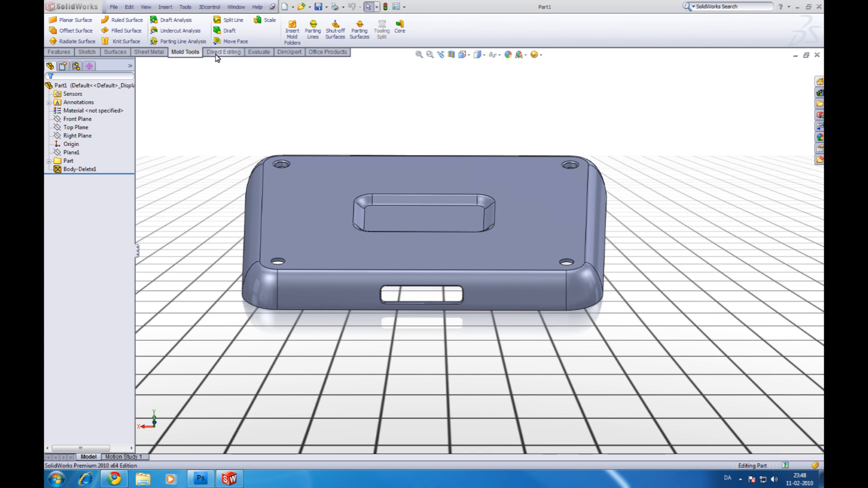
{"action": "right_click", "coordinate": [223, 52]}
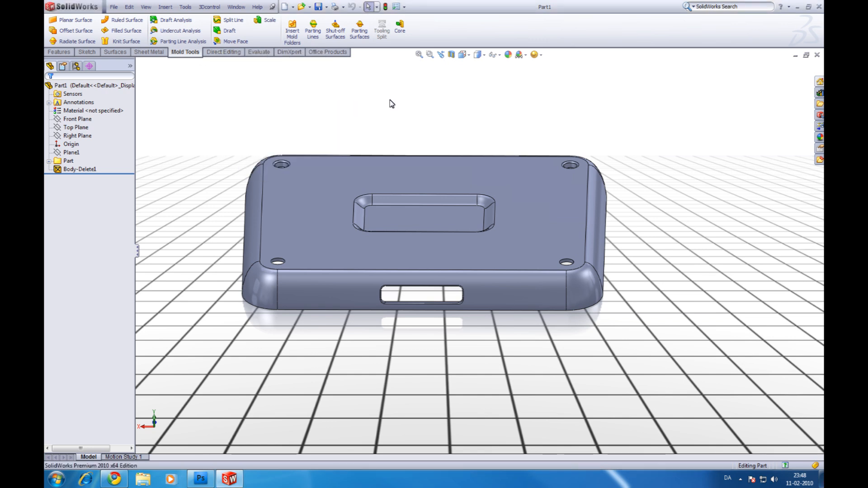
{"action": "mouse_move", "coordinate": [236, 48]}
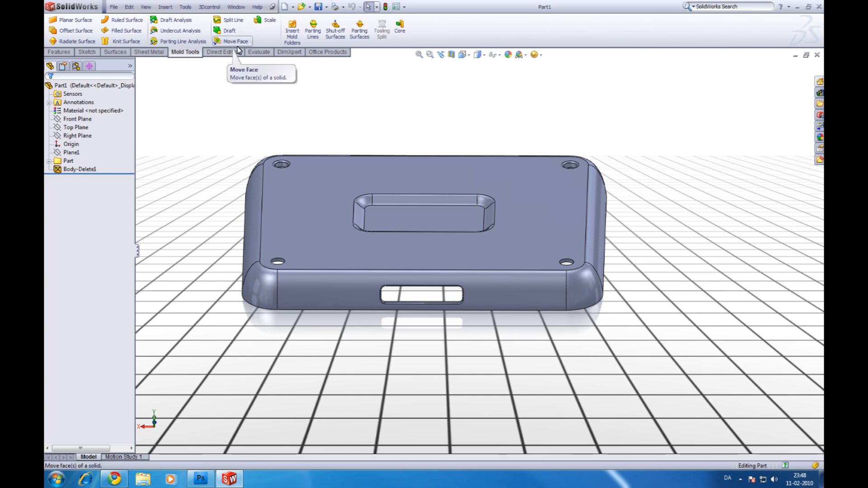
{"action": "mouse_move", "coordinate": [315, 42]}
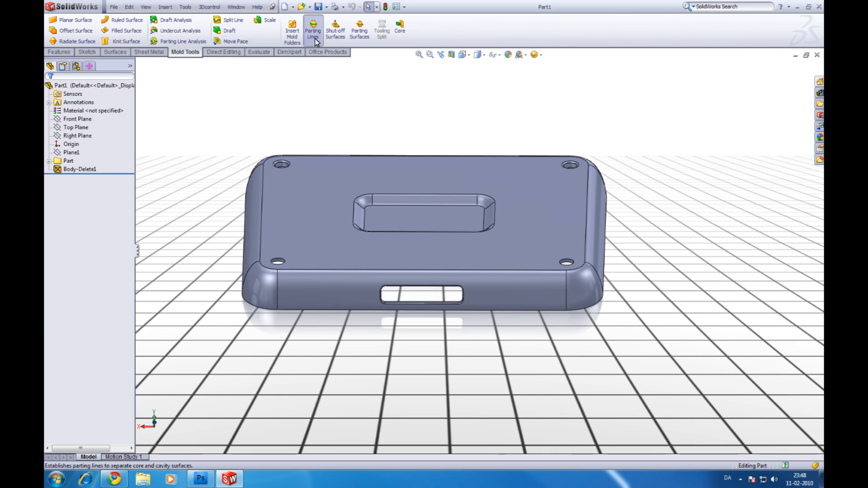
{"action": "left_click", "coordinate": [313, 27]}
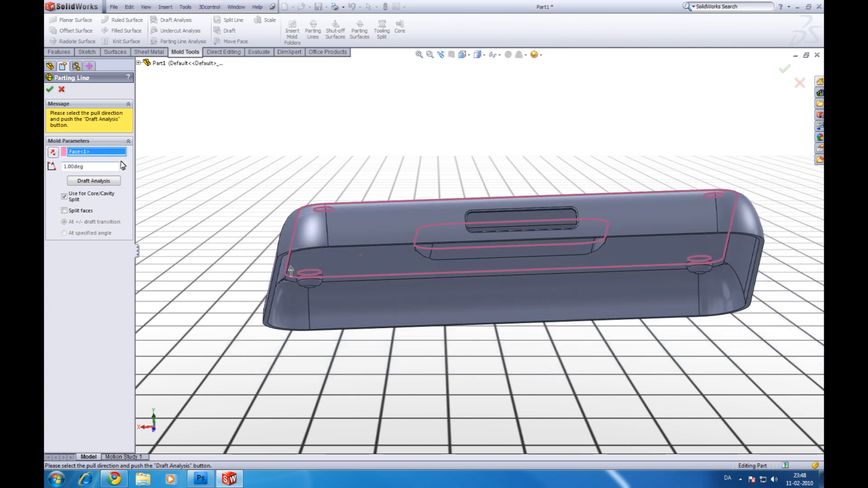
{"action": "left_click", "coordinate": [93, 181]}
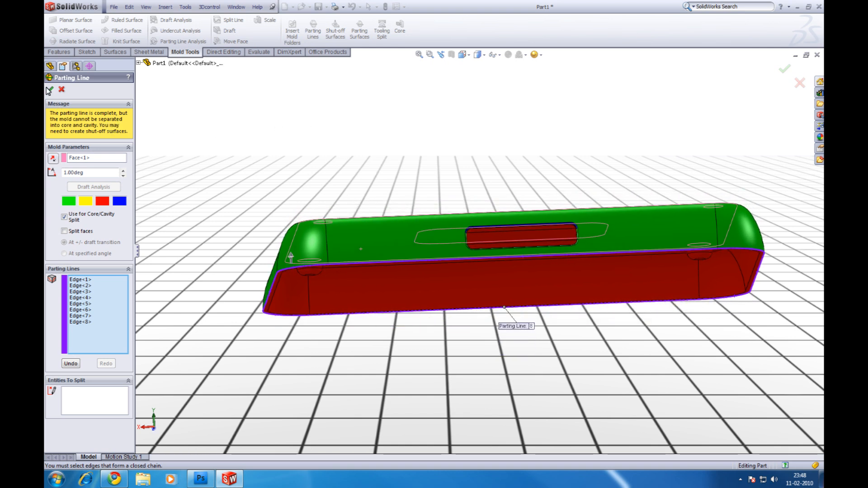
{"action": "left_click", "coordinate": [51, 89]}
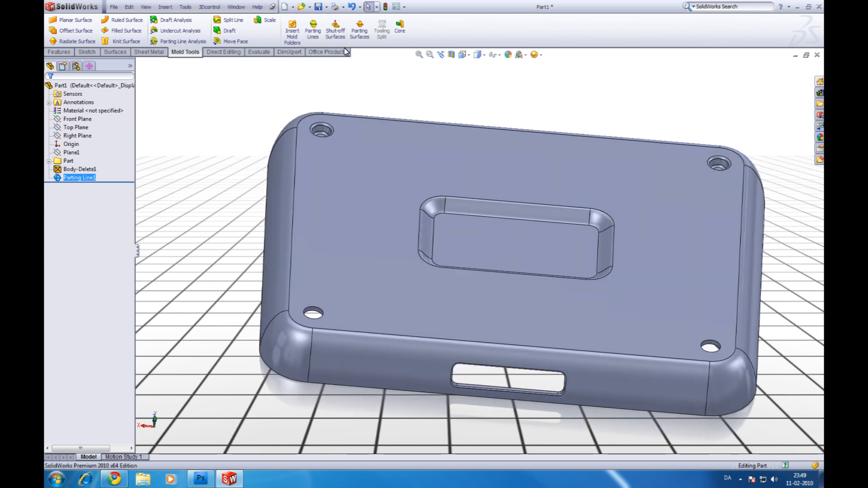
Patch the enclosure's openings with shut-off surfaces from the detected edge loops
{"action": "left_click", "coordinate": [335, 26]}
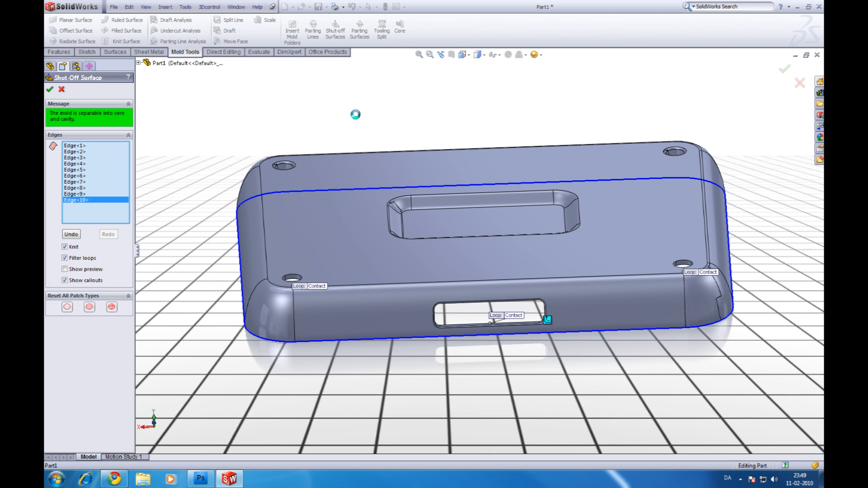
{"action": "left_click", "coordinate": [49, 89]}
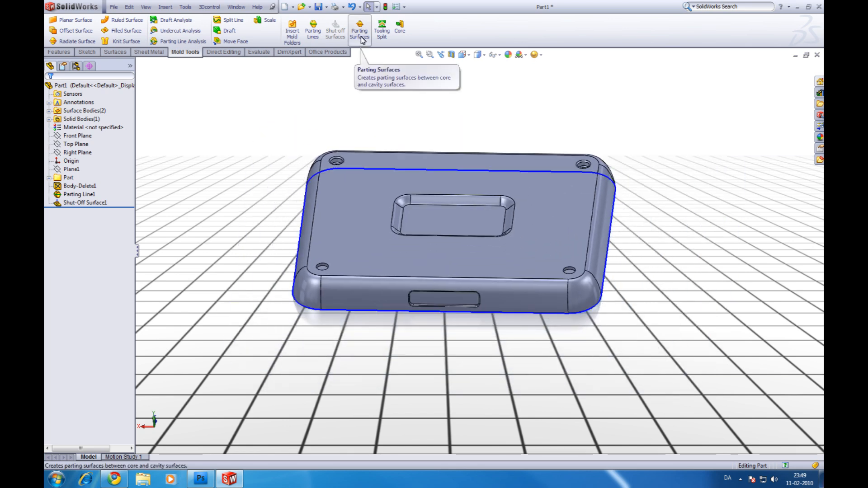
Add a 30 mm parting surface perpendicular to pull around the parting line
{"action": "left_click", "coordinate": [360, 27]}
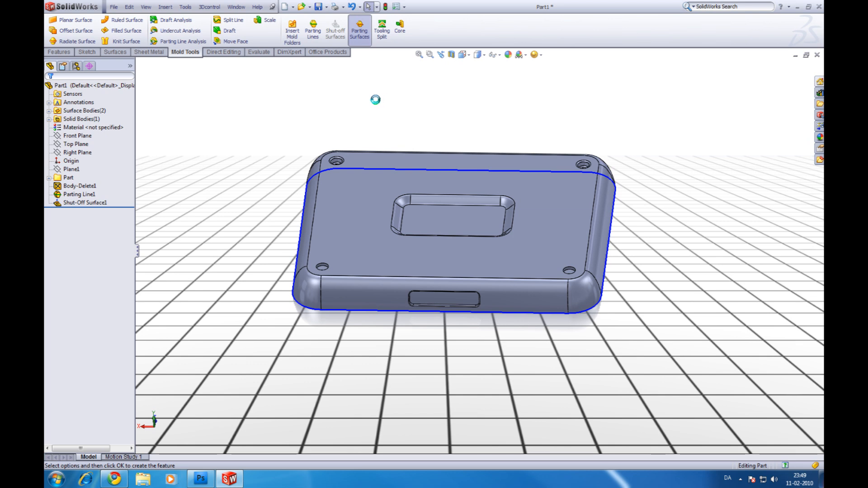
{"action": "left_click", "coordinate": [359, 26]}
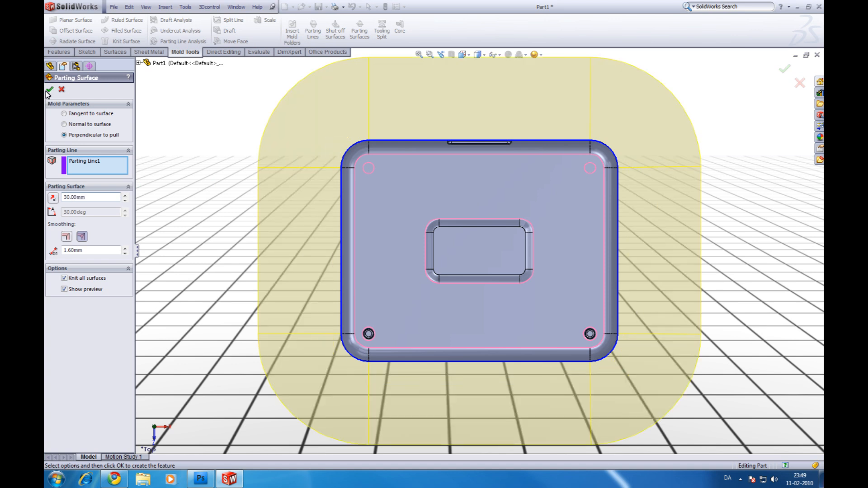
{"action": "left_click", "coordinate": [47, 89]}
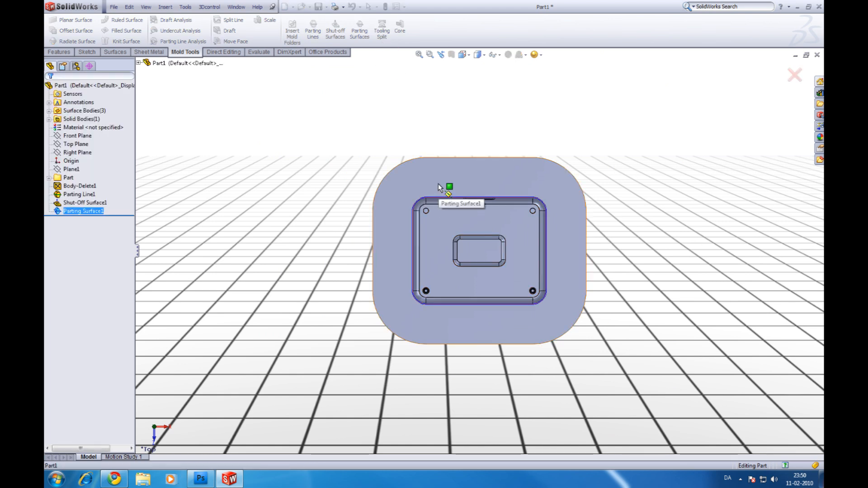
Sketch a fully defined center rectangle around the part and tooling-split it 40 mm / 41 mm
{"action": "left_click", "coordinate": [89, 31]}
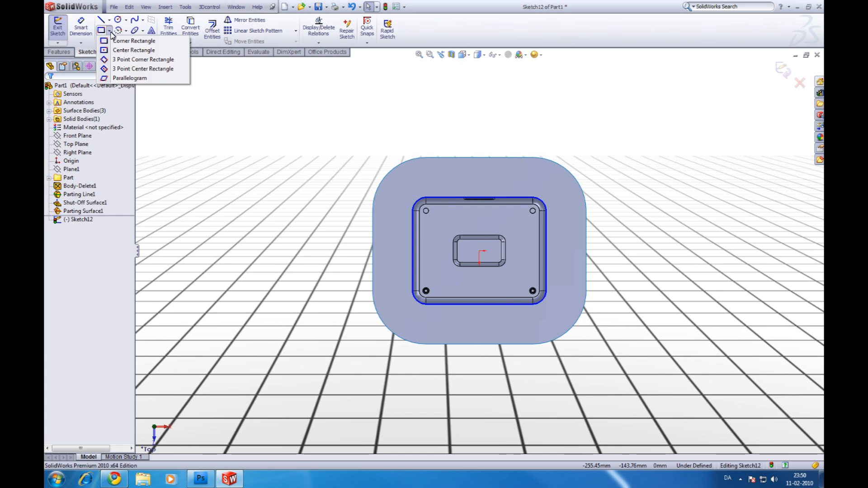
{"action": "left_click", "coordinate": [129, 49]}
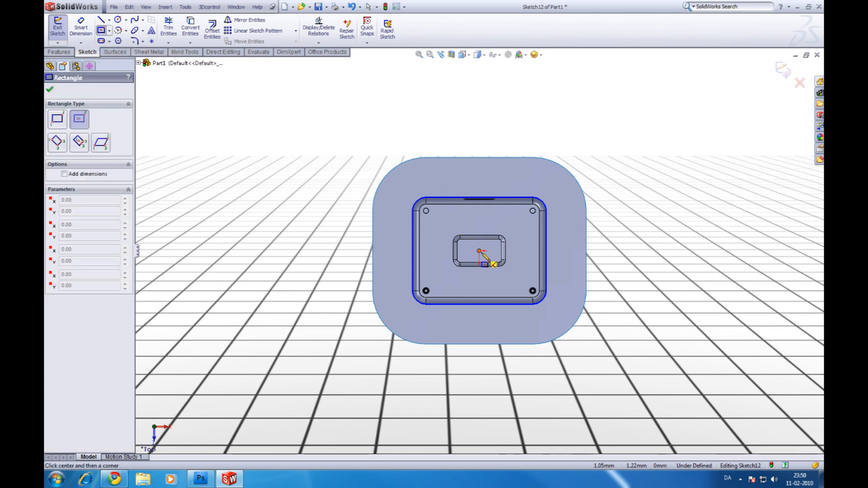
{"action": "left_click_drag", "start_coordinate": [482, 253], "coordinate": [552, 323]}
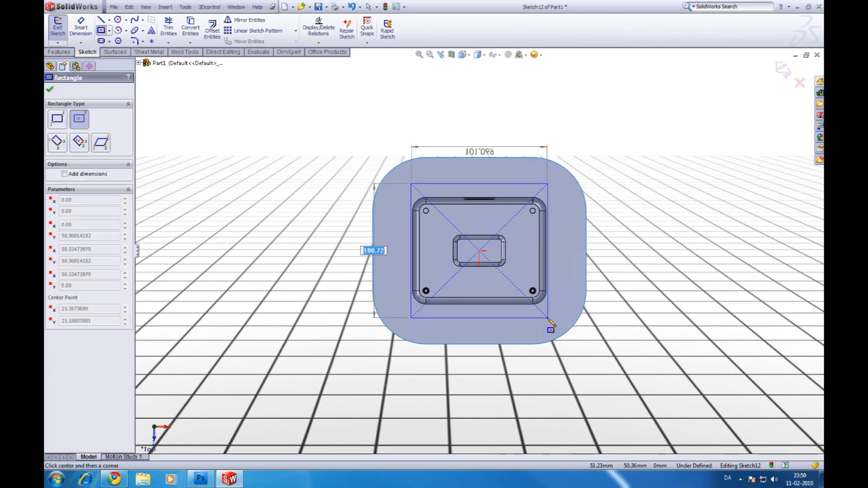
{"action": "left_click_drag", "start_coordinate": [550, 330], "coordinate": [576, 338]}
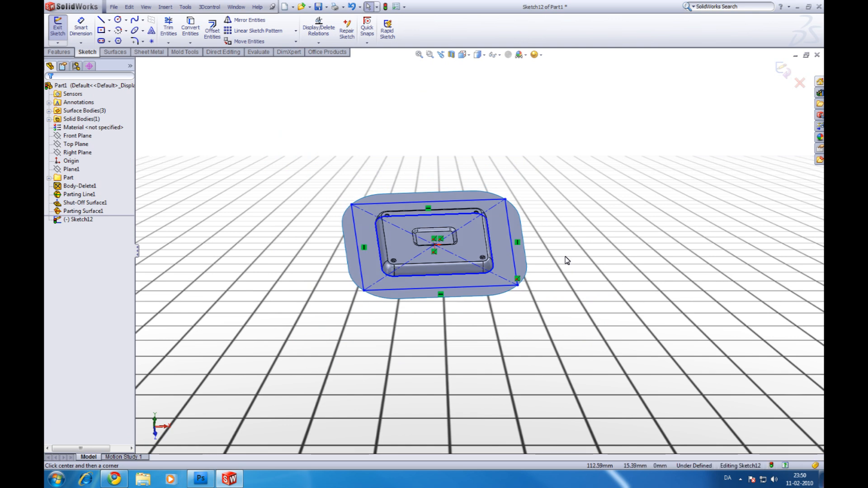
{"action": "right_click", "coordinate": [566, 261]}
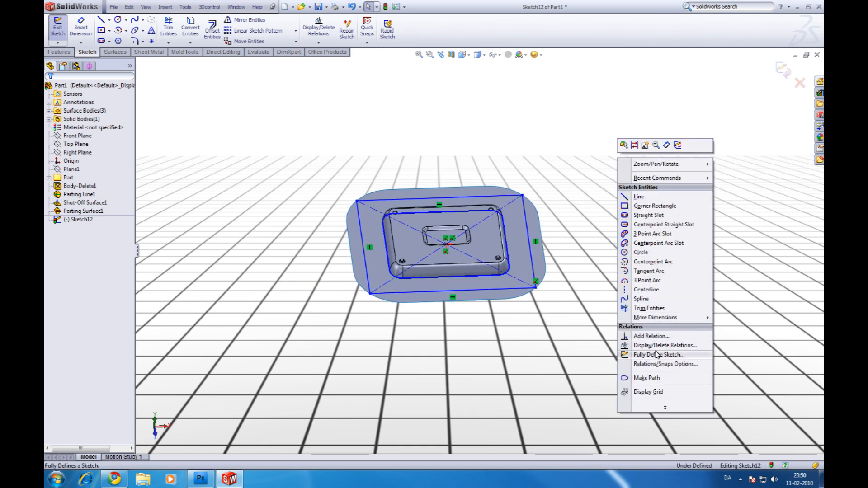
{"action": "left_click", "coordinate": [660, 354]}
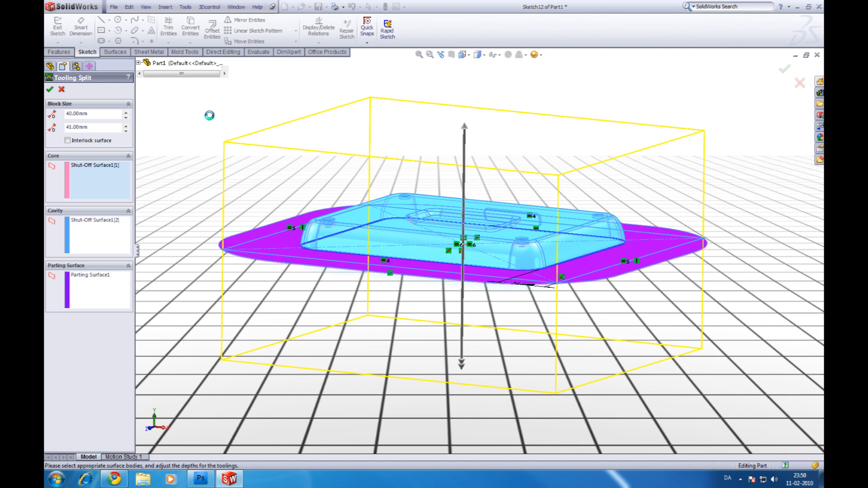
{"action": "left_click", "coordinate": [50, 88]}
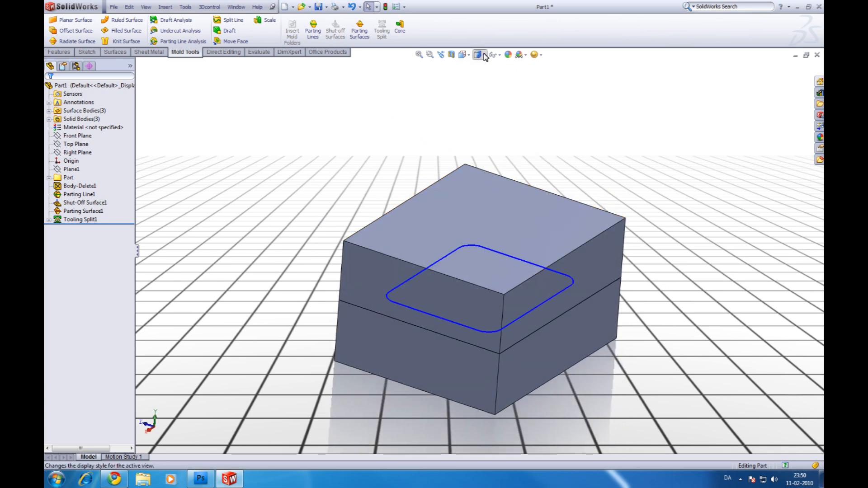
Sketch circles around the corner bosses and extract them as four core pins
{"action": "left_click", "coordinate": [478, 55]}
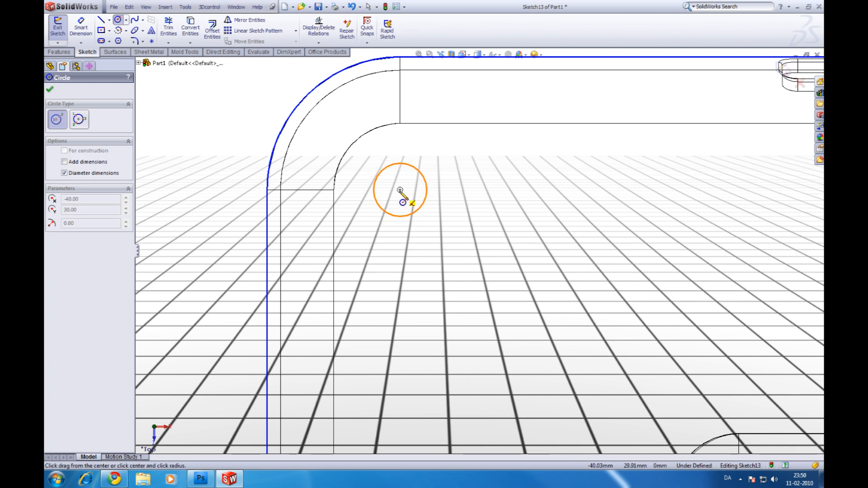
{"action": "left_click_drag", "start_coordinate": [400, 190], "coordinate": [466, 229]}
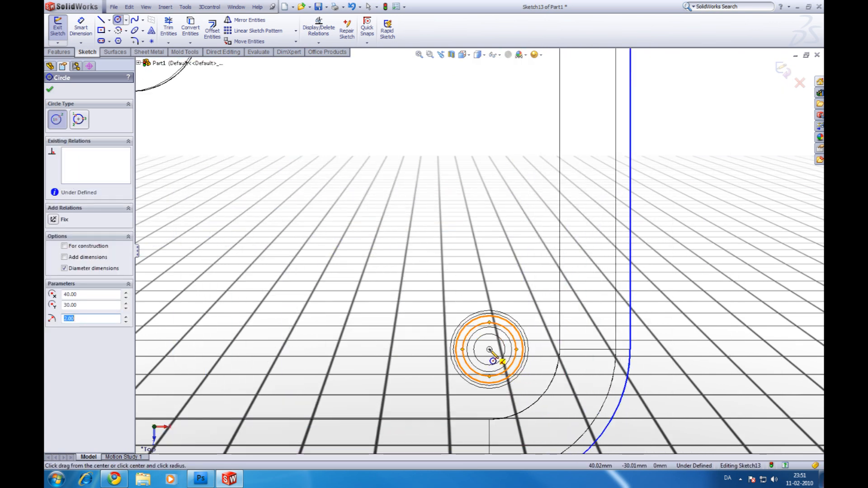
{"action": "left_click_drag", "start_coordinate": [489, 349], "coordinate": [464, 323]}
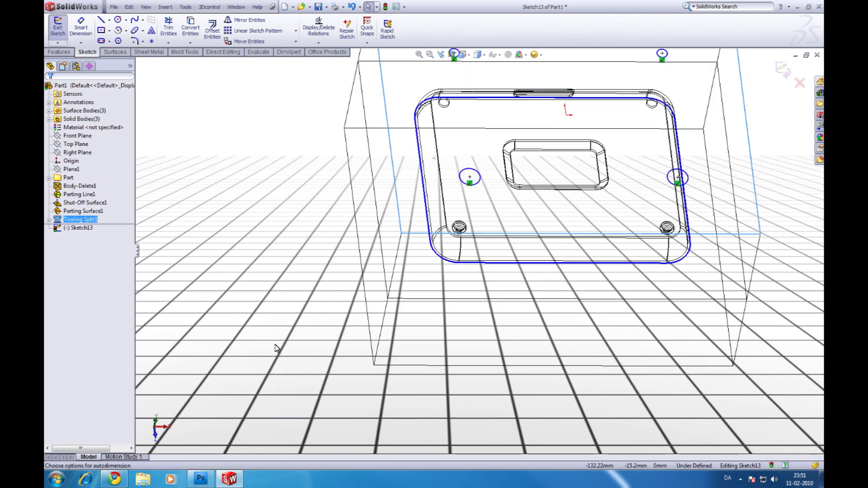
{"action": "left_click", "coordinate": [676, 178]}
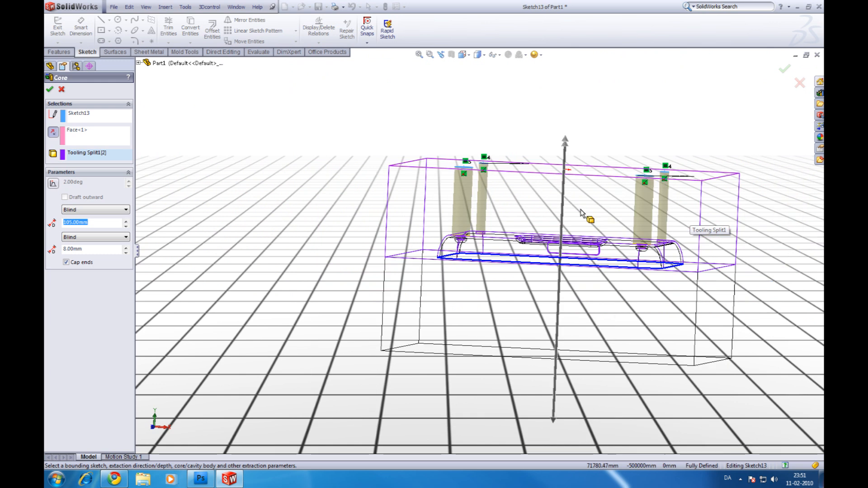
{"action": "left_click", "coordinate": [51, 87]}
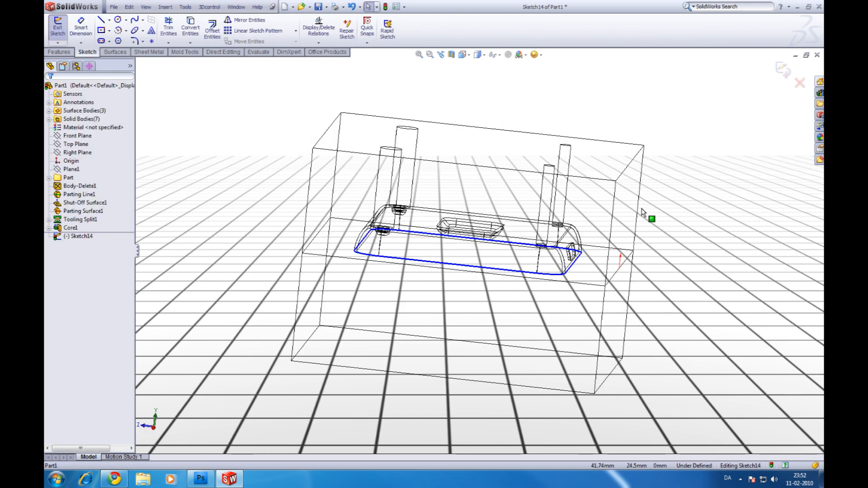
Sketch a 15 × 30 rectangle at the front edge and extract a 14 mm side core
{"action": "left_click", "coordinate": [110, 31]}
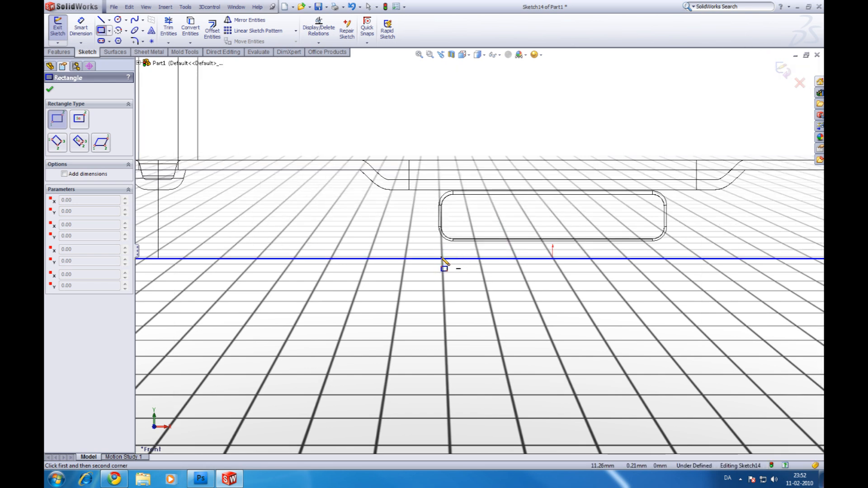
{"action": "mouse_move", "coordinate": [350, 273]}
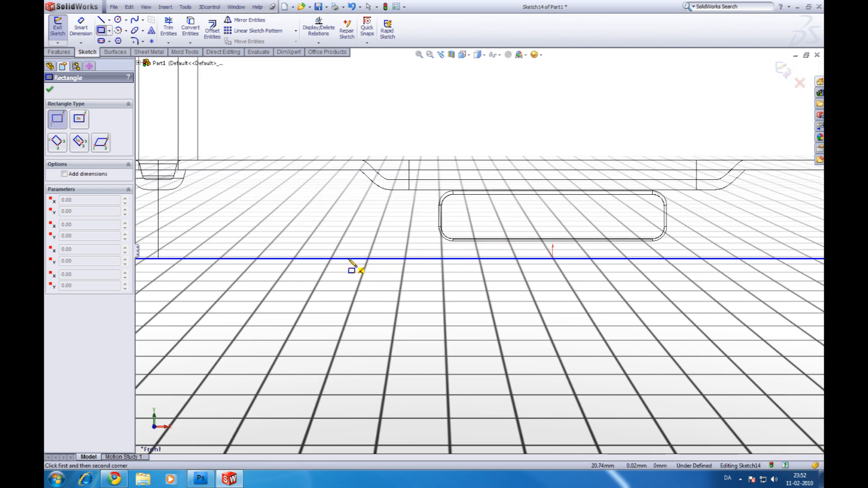
{"action": "left_click_drag", "start_coordinate": [352, 270], "coordinate": [774, 187]}
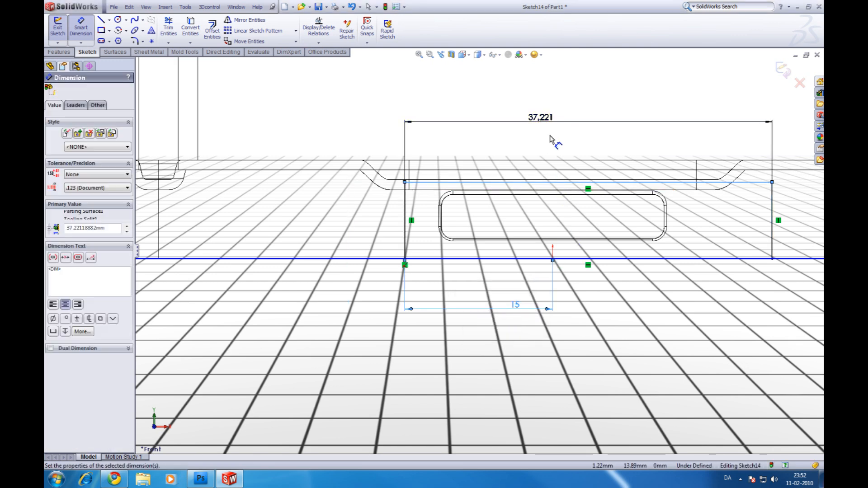
{"action": "type", "text": "30"}
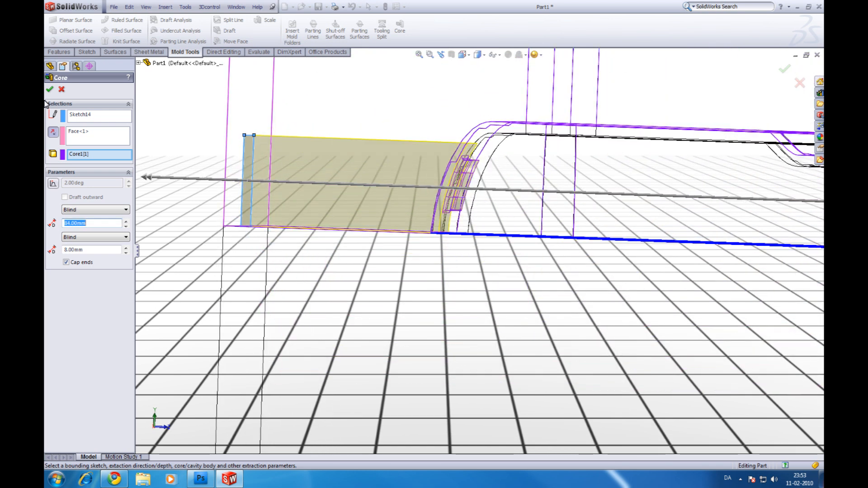
{"action": "left_click", "coordinate": [44, 88]}
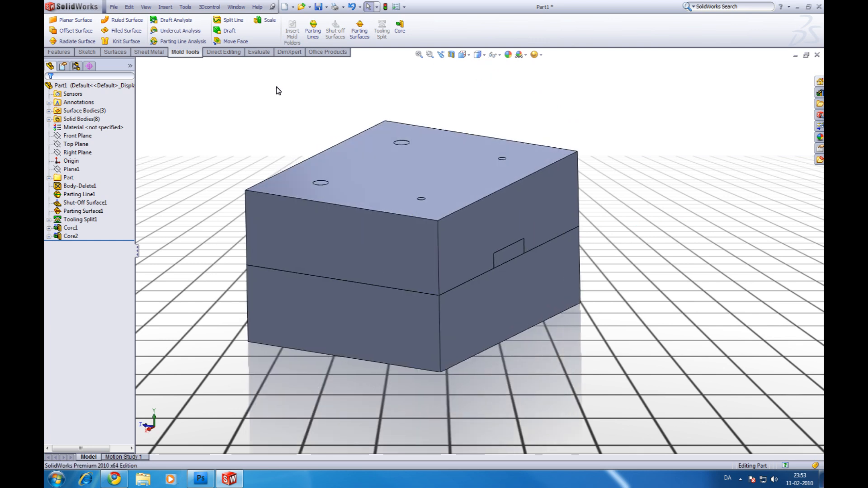
{"action": "left_click", "coordinate": [165, 7]}
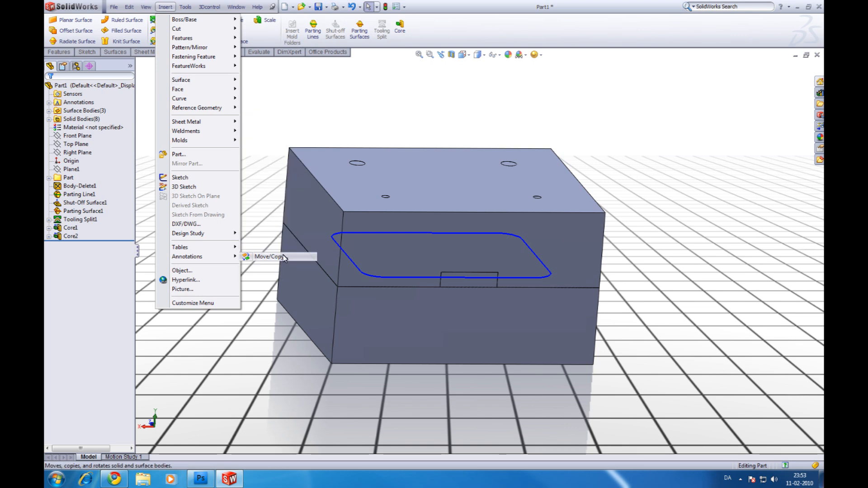
Move the cavity block, then the four core pins, upward in Y with Move/Copy
{"action": "left_click", "coordinate": [268, 257]}
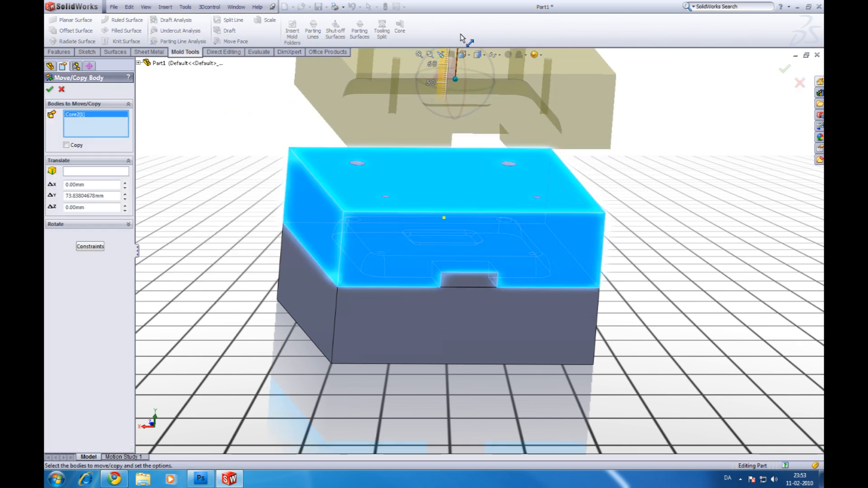
{"action": "left_click", "coordinate": [40, 88]}
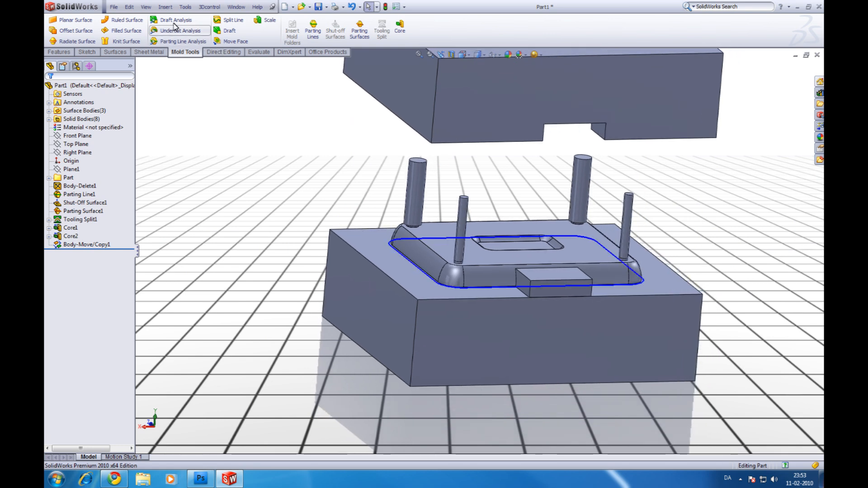
{"action": "left_click", "coordinate": [165, 7]}
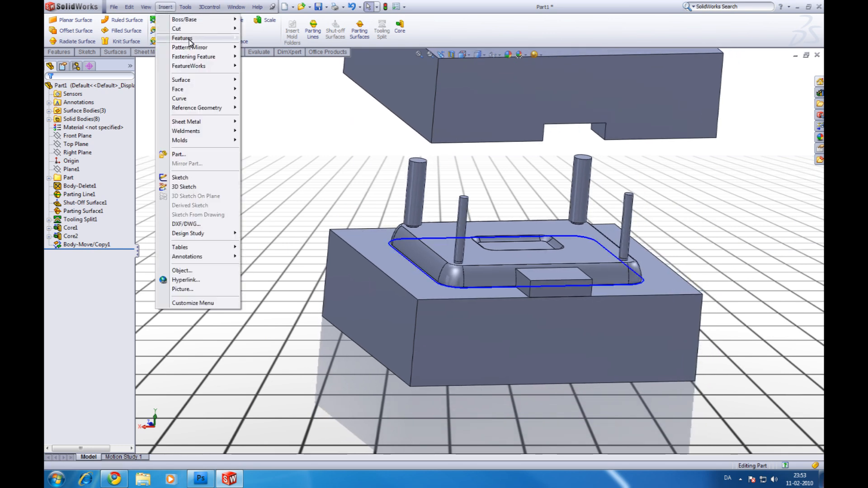
{"action": "mouse_move", "coordinate": [181, 80]}
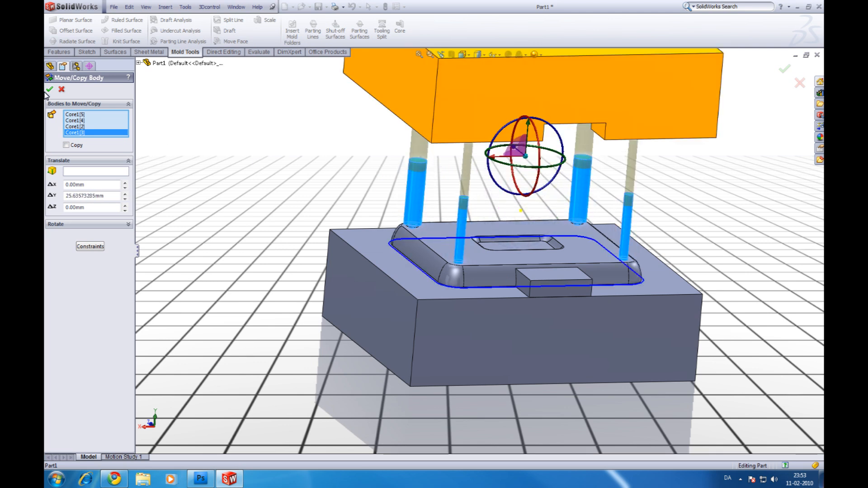
{"action": "left_click", "coordinate": [43, 89]}
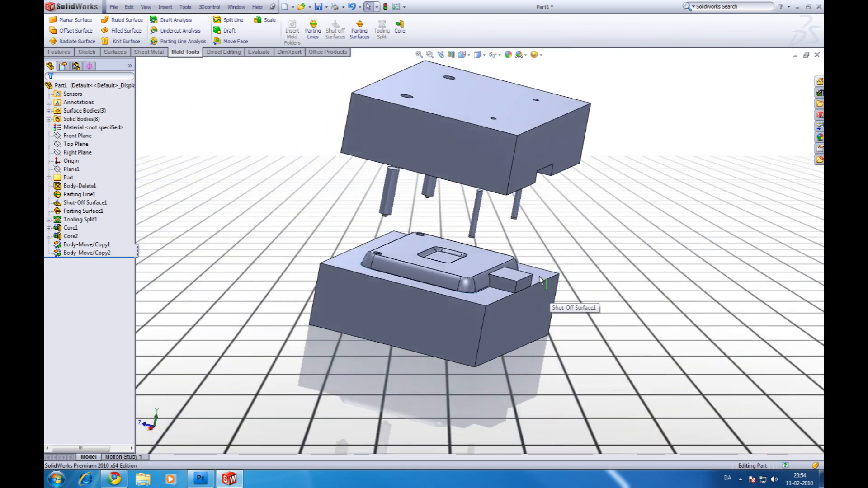
{"action": "left_click_drag", "start_coordinate": [540, 280], "coordinate": [629, 241]}
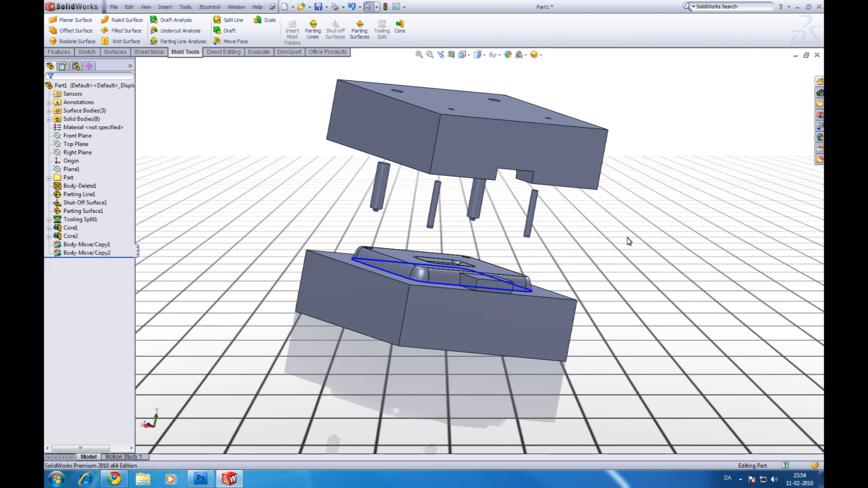